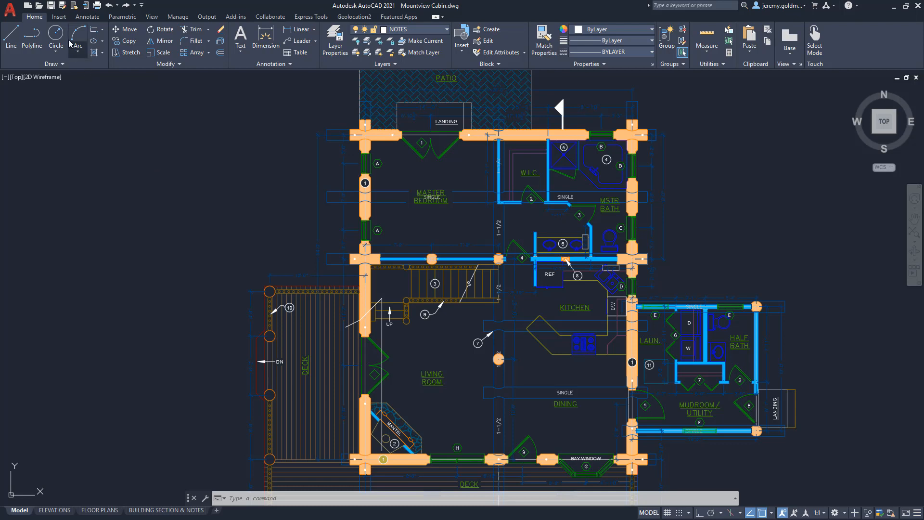
- Show the Blocks palette Libraries tab listing the OneDrive - autodesk block drawings
{"action": "left_click", "coordinate": [58, 17]}
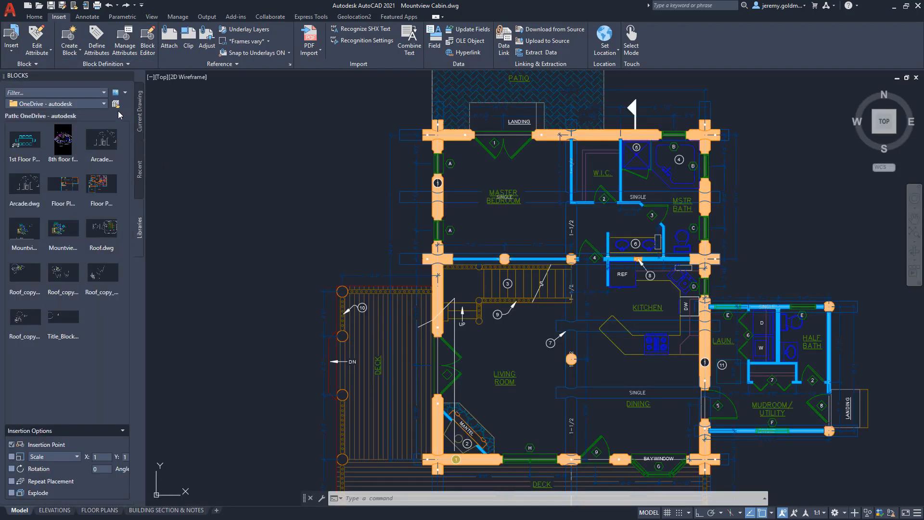
- Choose the Office Space DWG folder under OneDrive - autodesk as the block library source
{"action": "left_click", "coordinate": [116, 104]}
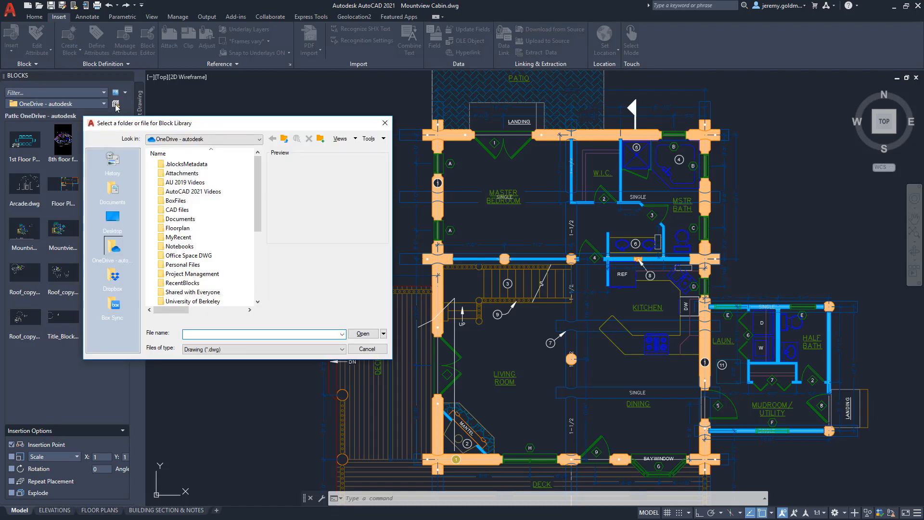
{"action": "left_click", "coordinate": [189, 256]}
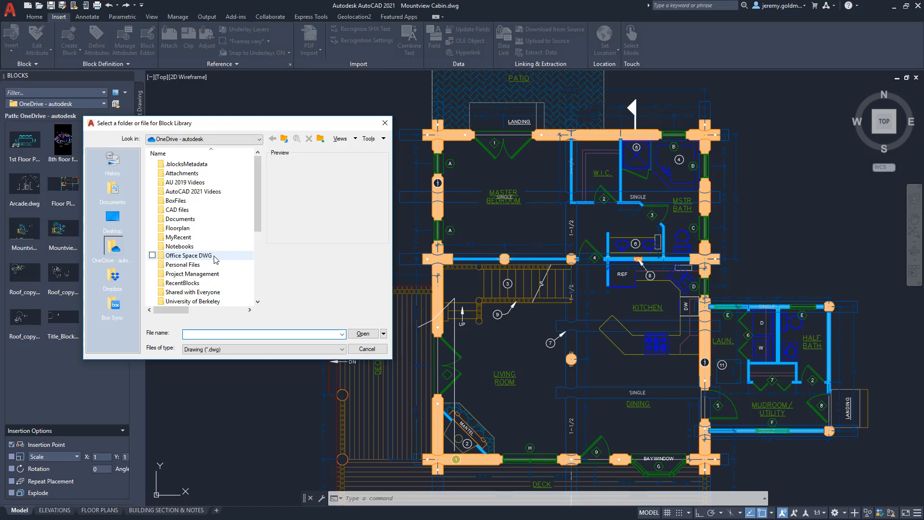
{"action": "double_click", "coordinate": [187, 255]}
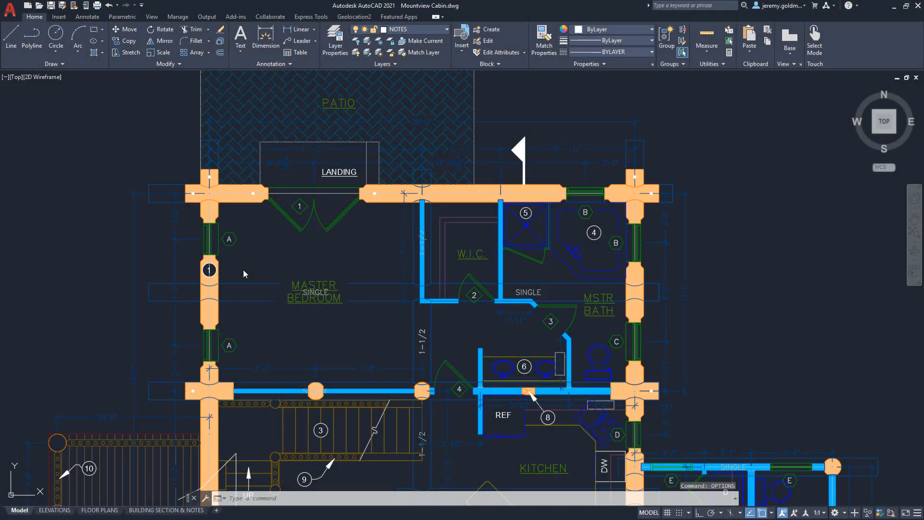
- Via OPTIONS Files settings, point Blocks Recent Folder Location to the OneDrive - autodesk folder
{"action": "type", "text": "OPTIONS"}
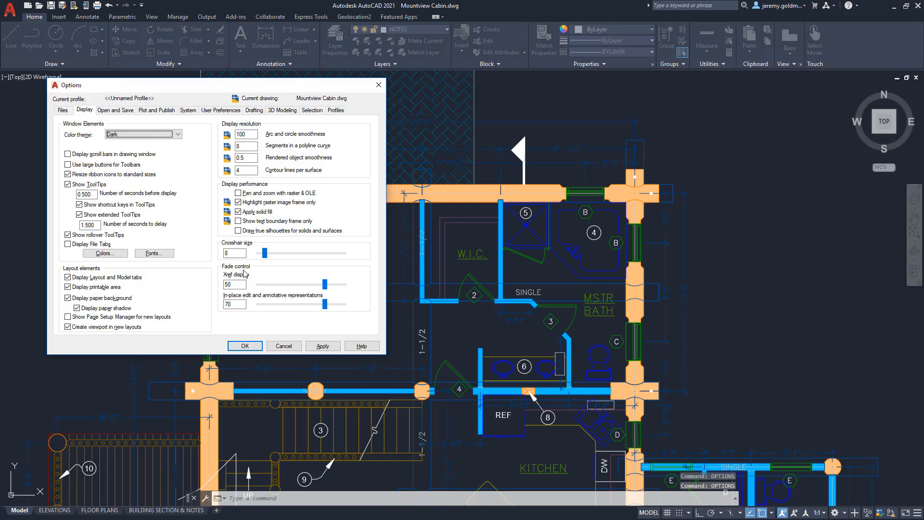
{"action": "mouse_move", "coordinate": [185, 256]}
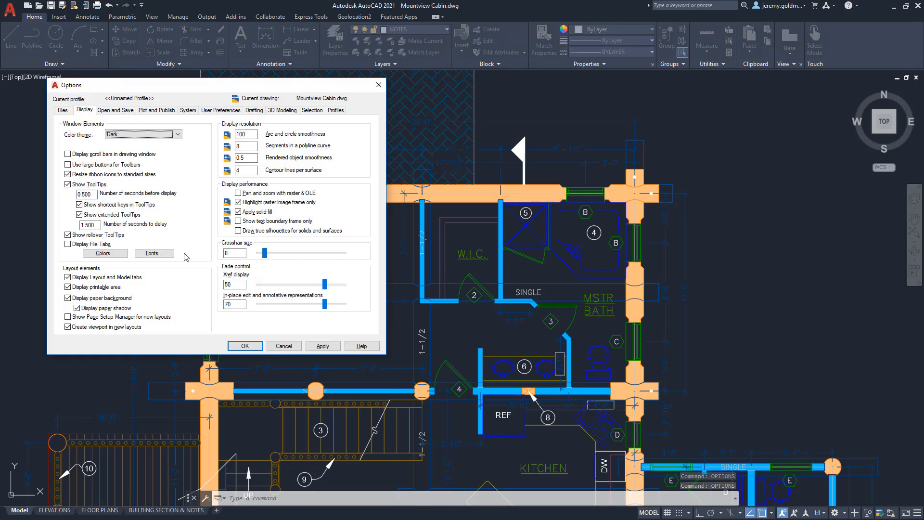
{"action": "left_click", "coordinate": [62, 110]}
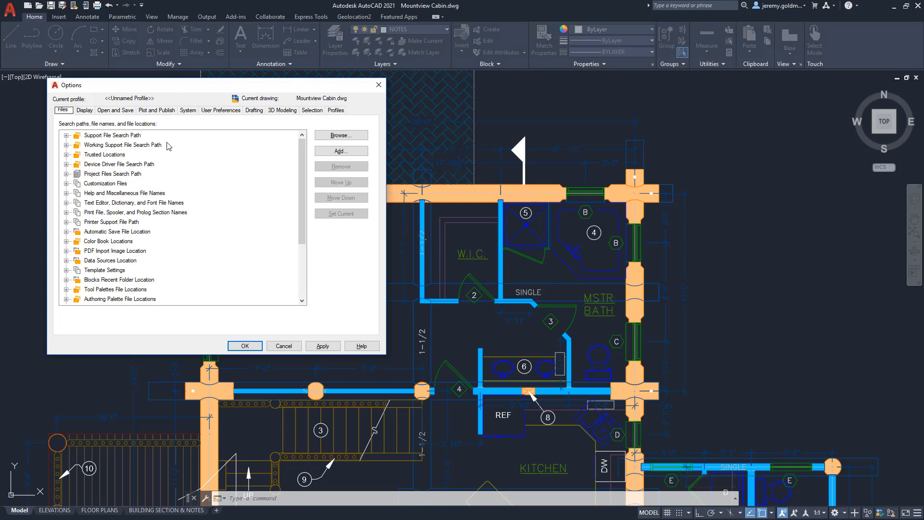
{"action": "mouse_move", "coordinate": [200, 156]}
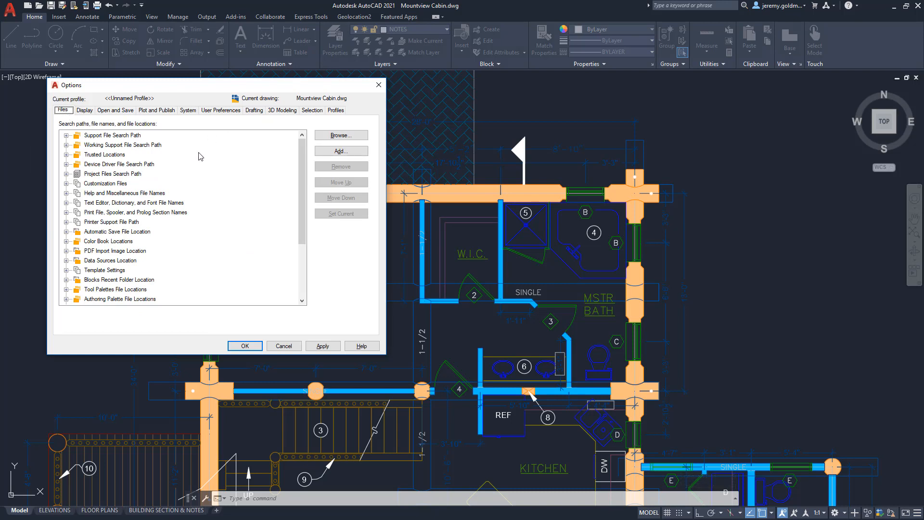
{"action": "left_click", "coordinate": [119, 280]}
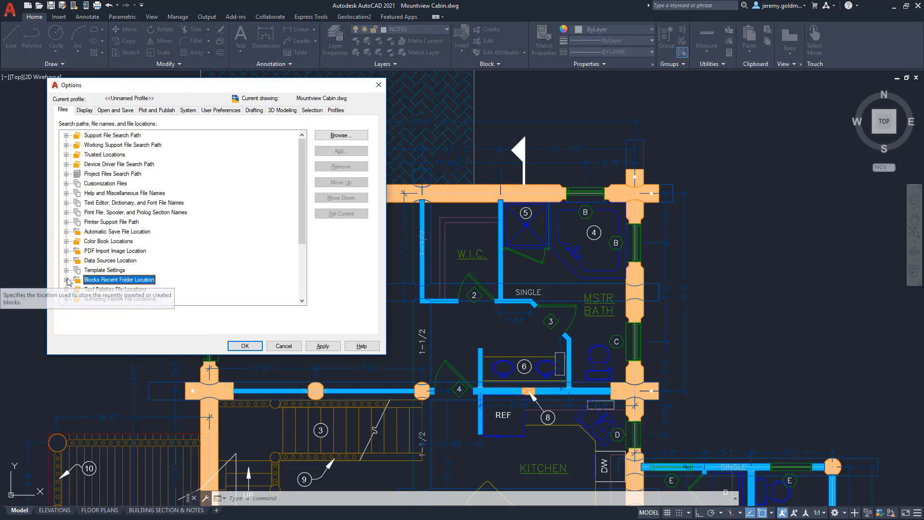
{"action": "left_click", "coordinate": [67, 279]}
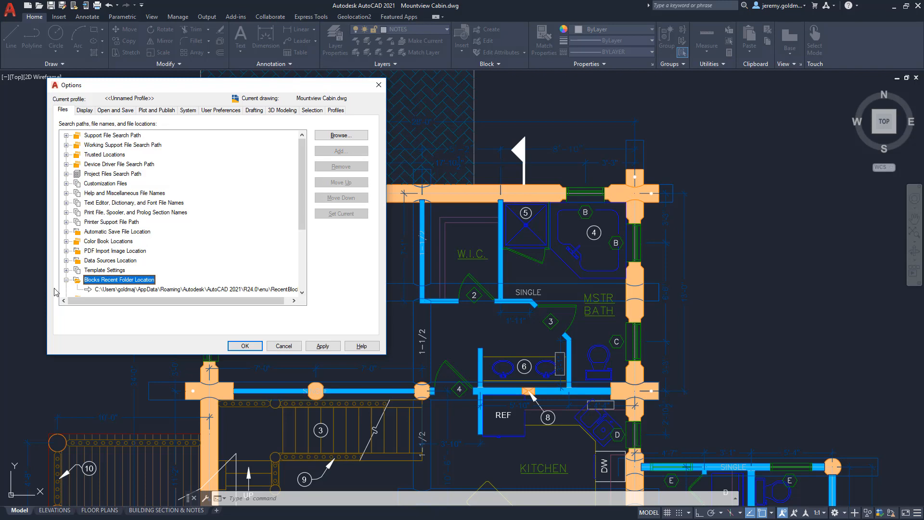
{"action": "left_click", "coordinate": [340, 135]}
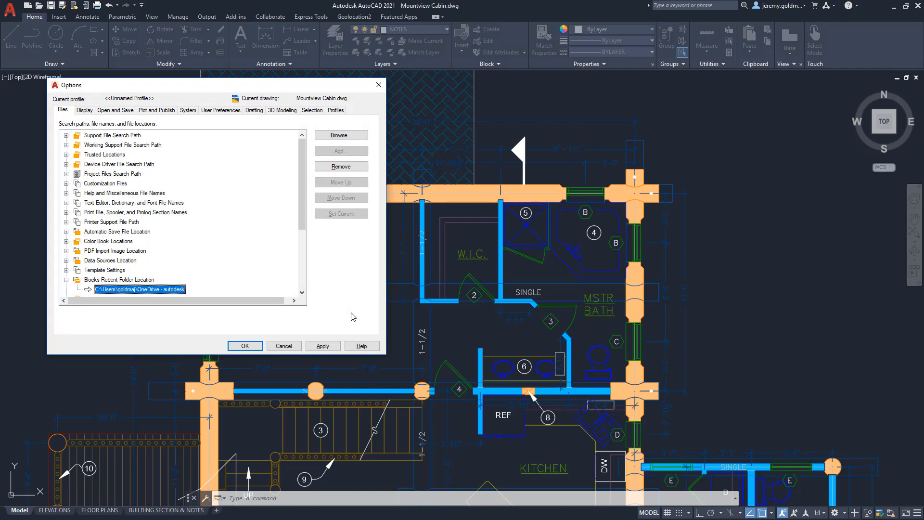
{"action": "left_click", "coordinate": [244, 345]}
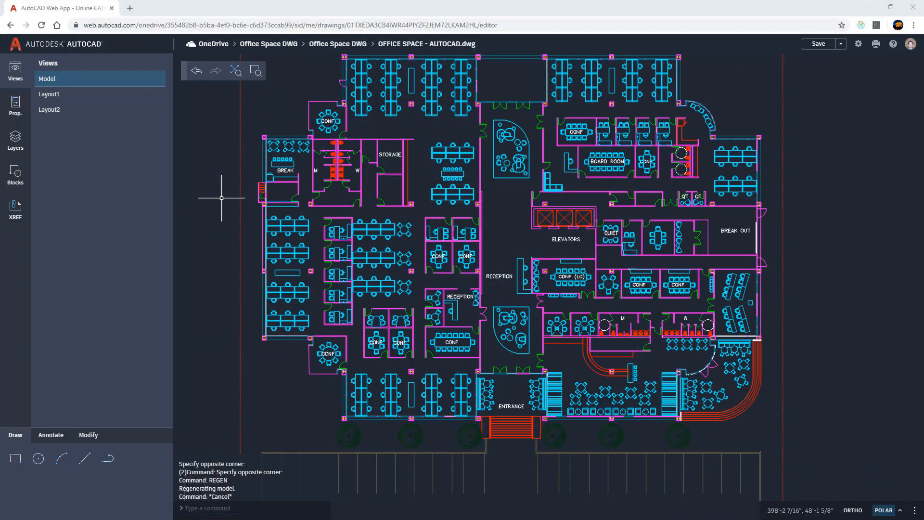
- Review recent blocks in the web Blocks panel, then show the Office Space Blocks library
{"action": "left_click", "coordinate": [15, 172]}
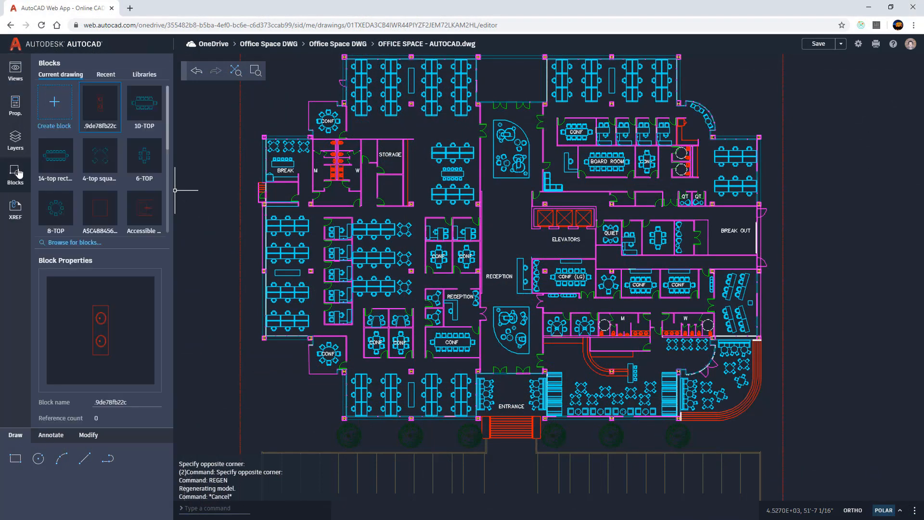
{"action": "left_click", "coordinate": [105, 75]}
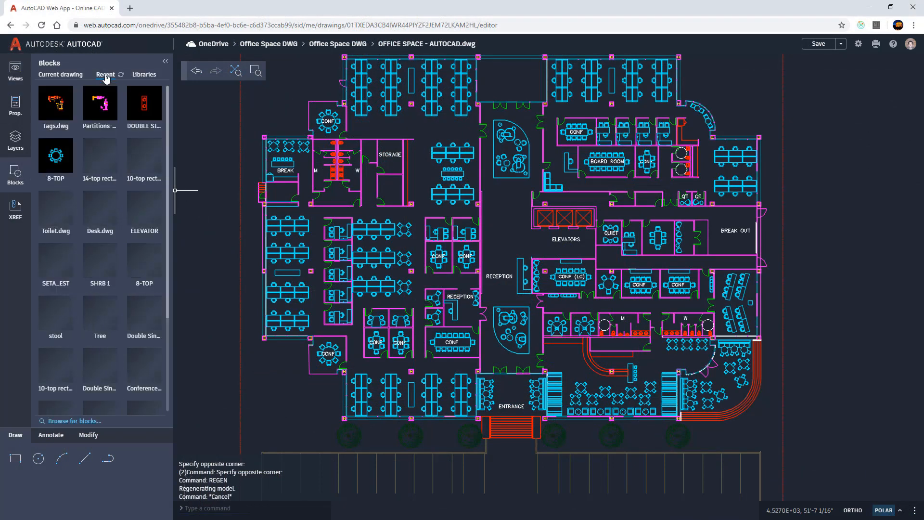
{"action": "left_click", "coordinate": [143, 74]}
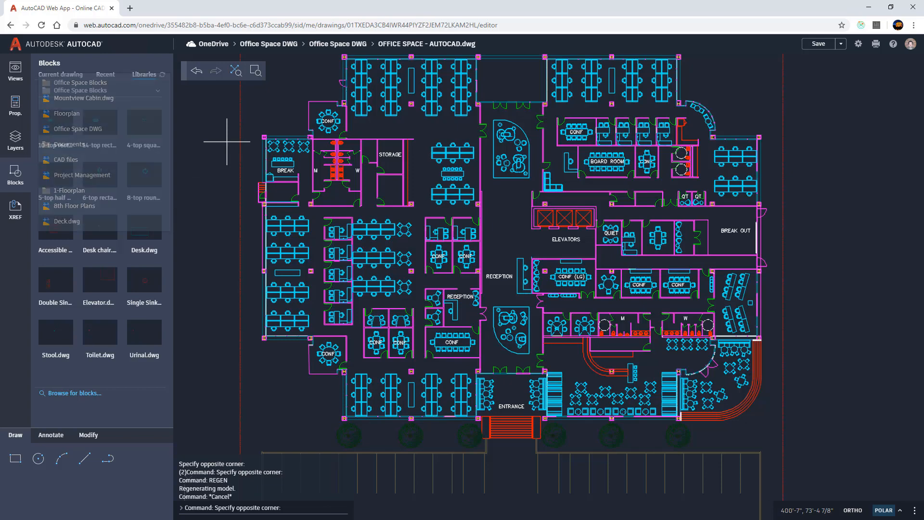
{"action": "left_click", "coordinate": [143, 74]}
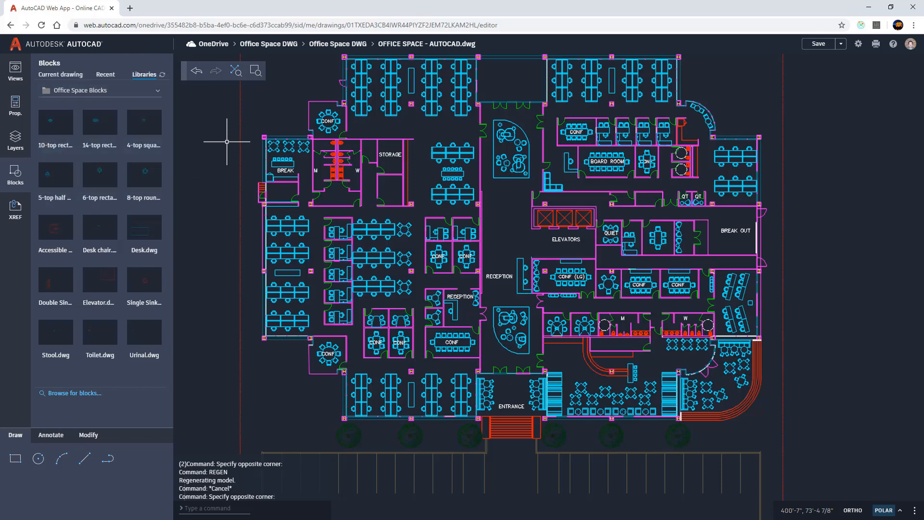